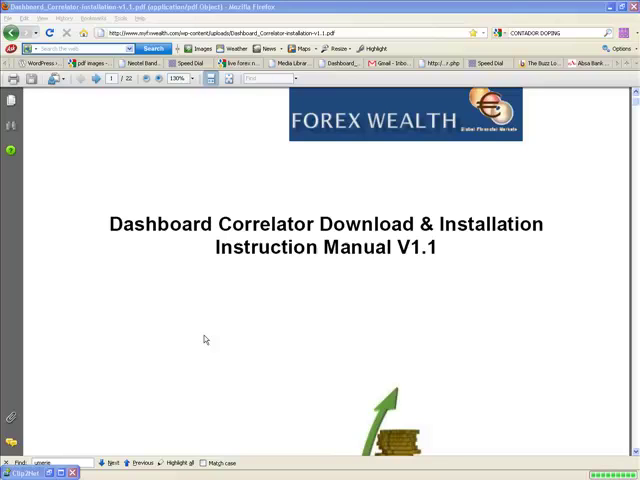
{"action": "mouse_move", "coordinate": [236, 368]}
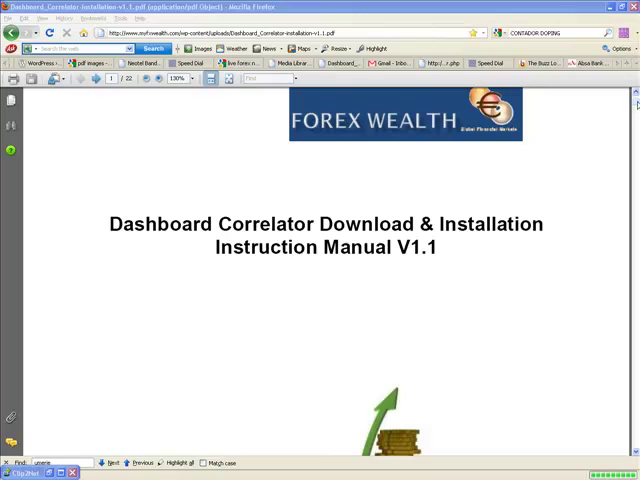
Scroll the manual to its download link and allow Acrobat to connect to the myfxwealth site
{"action": "scroll", "scroll_direction": "down", "scroll_amount": 3}
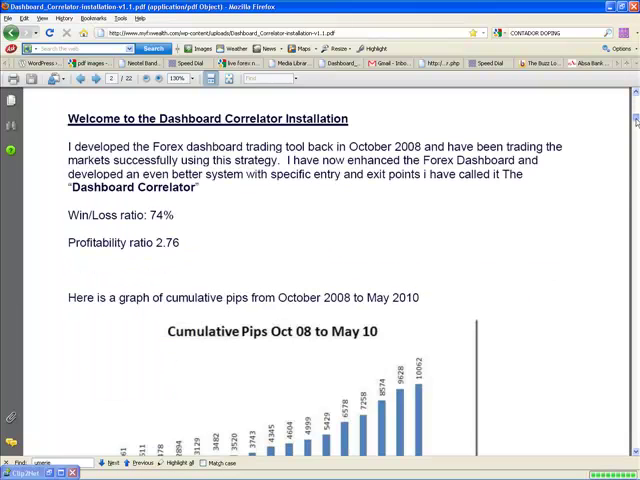
{"action": "scroll", "scroll_direction": "down", "scroll_amount": 3}
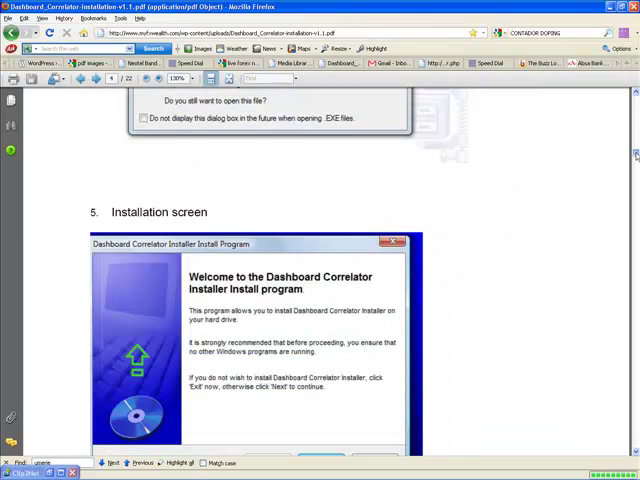
{"action": "scroll", "scroll_direction": "down", "scroll_amount": 3}
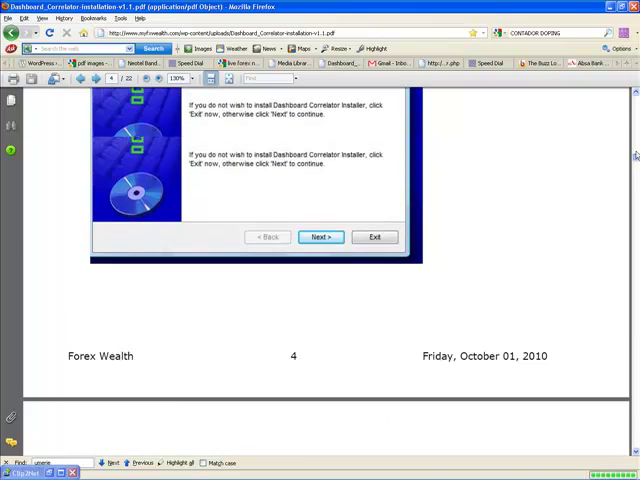
{"action": "scroll", "scroll_direction": "up", "scroll_amount": 3}
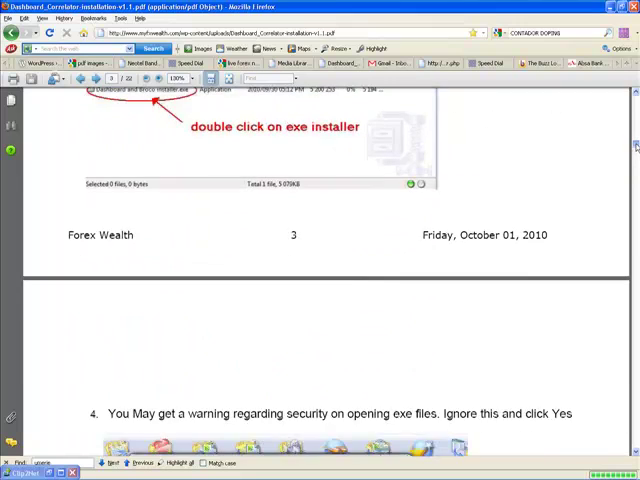
{"action": "scroll", "scroll_direction": "down", "scroll_amount": 3}
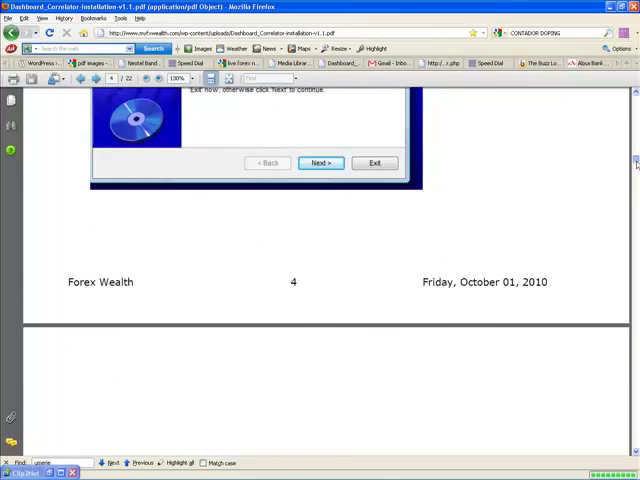
{"action": "scroll", "scroll_direction": "down", "scroll_amount": 3}
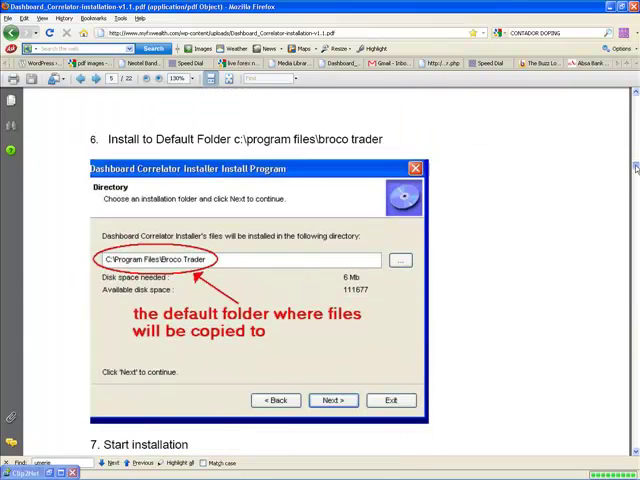
{"action": "scroll", "scroll_direction": "down", "scroll_amount": 3}
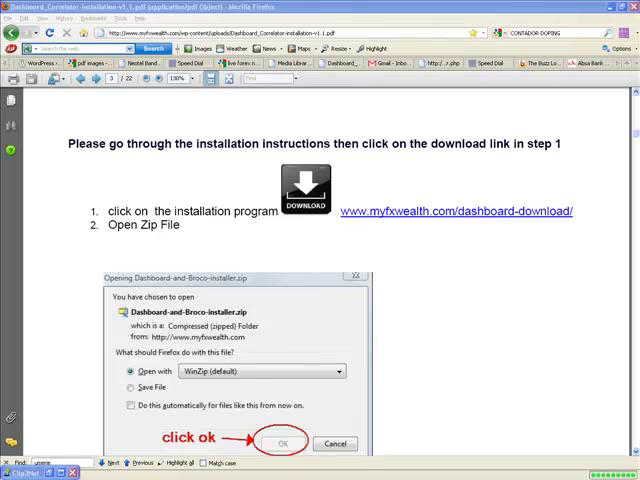
{"action": "mouse_move", "coordinate": [388, 316]}
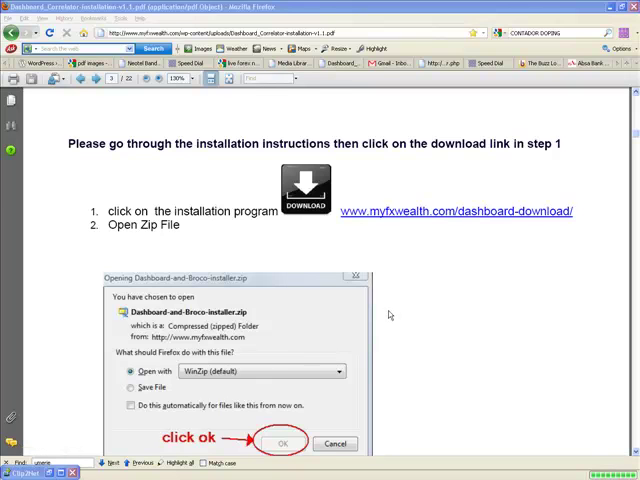
{"action": "mouse_move", "coordinate": [390, 316]}
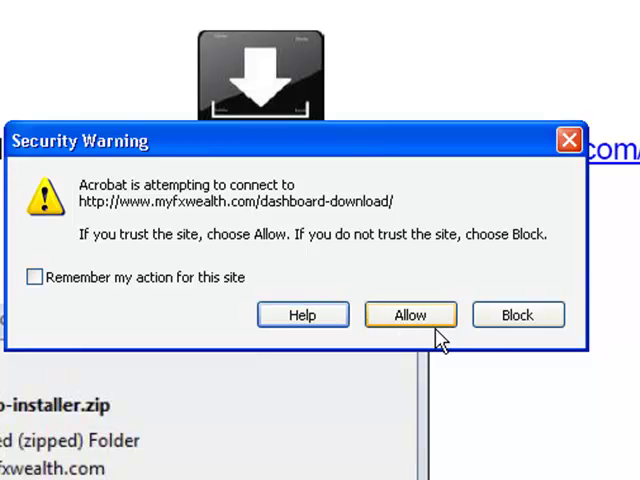
{"action": "mouse_move", "coordinate": [408, 330]}
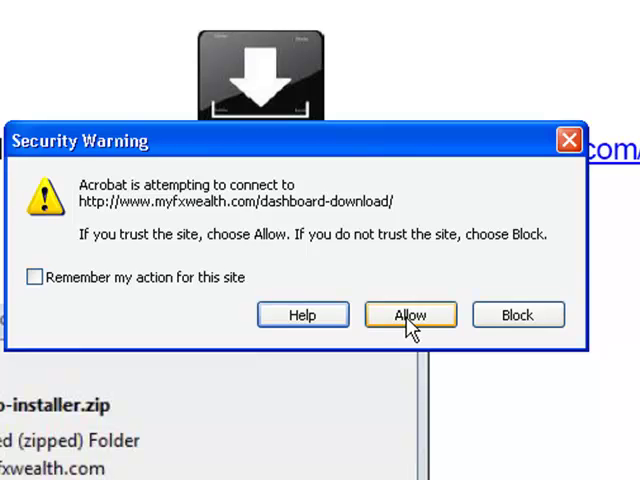
{"action": "mouse_move", "coordinate": [452, 276]}
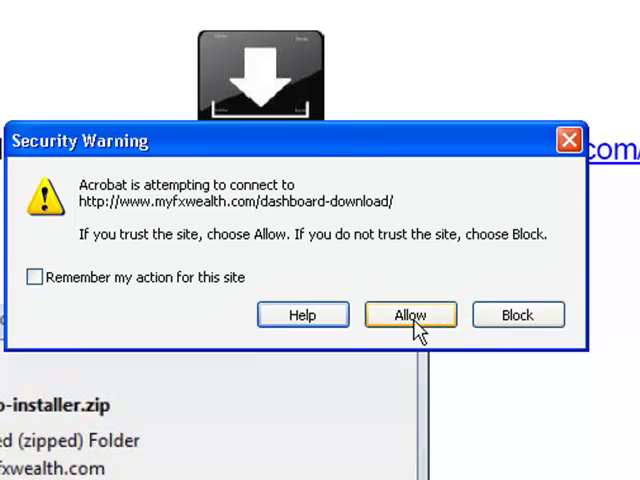
{"action": "left_click", "coordinate": [408, 314]}
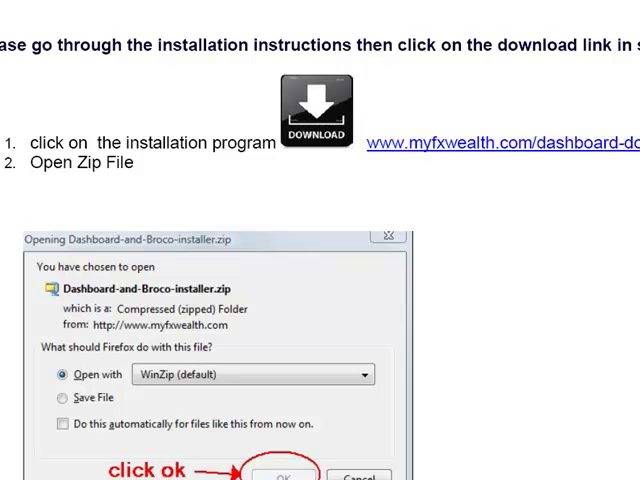
Download the Dashboard Correlator package from the Forex Wealth page and open its zip
{"action": "left_click", "coordinate": [284, 472]}
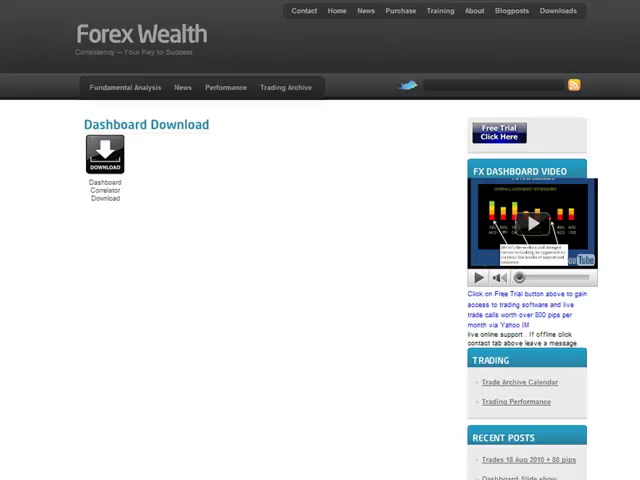
{"action": "mouse_move", "coordinate": [176, 320]}
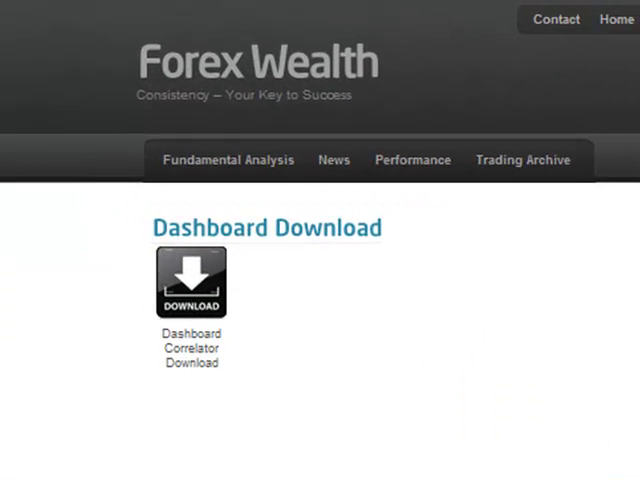
{"action": "left_click", "coordinate": [190, 280]}
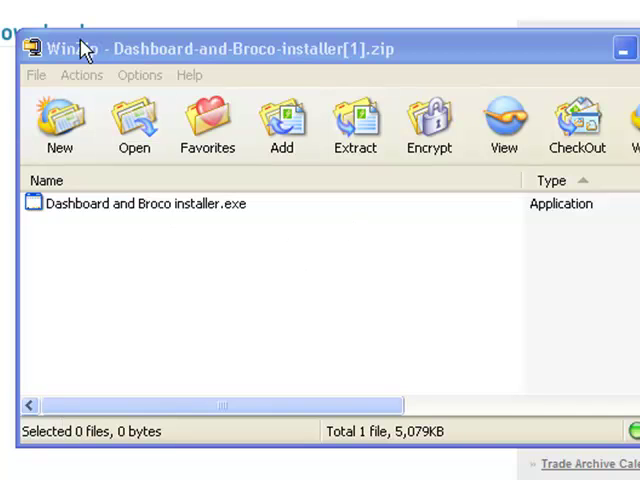
{"action": "mouse_move", "coordinate": [252, 276]}
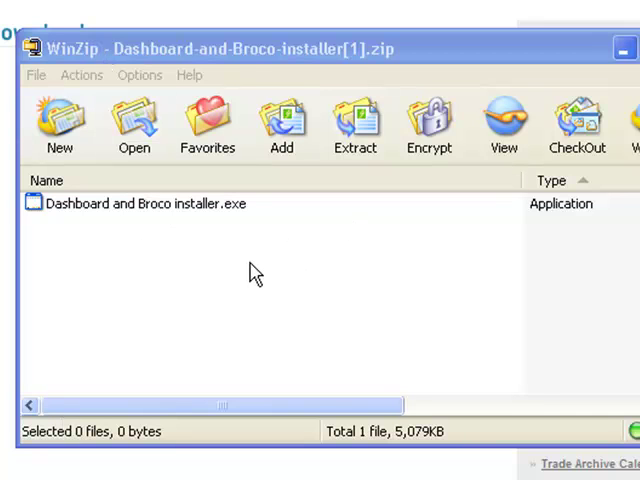
{"action": "mouse_move", "coordinate": [308, 204]}
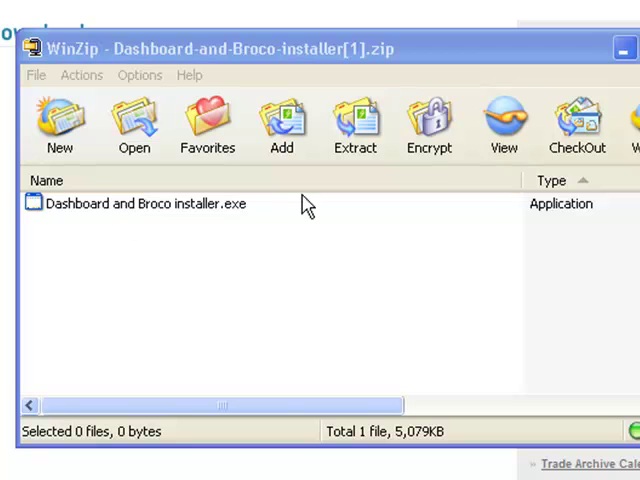
Run 'Dashboard and Broco installer.exe' from inside the WinZip archive
{"action": "double_click", "coordinate": [130, 204]}
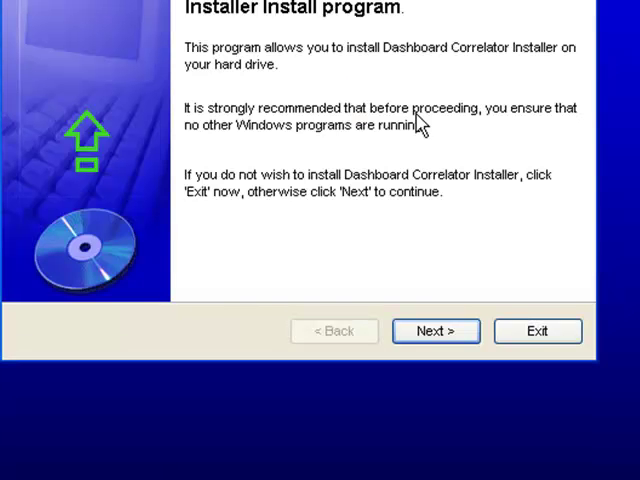
{"action": "mouse_move", "coordinate": [432, 372]}
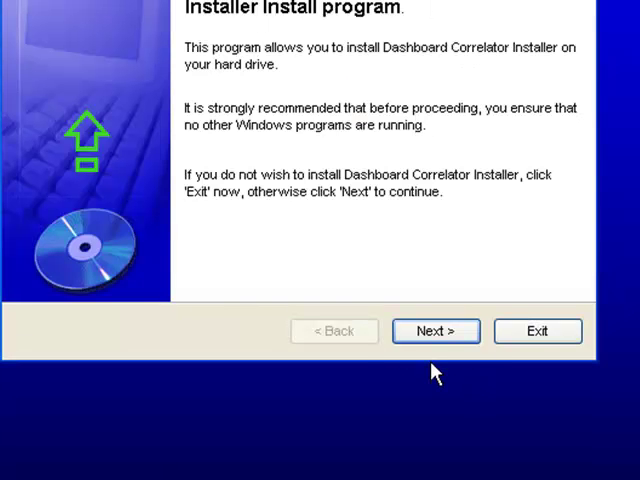
{"action": "mouse_move", "coordinate": [536, 332]}
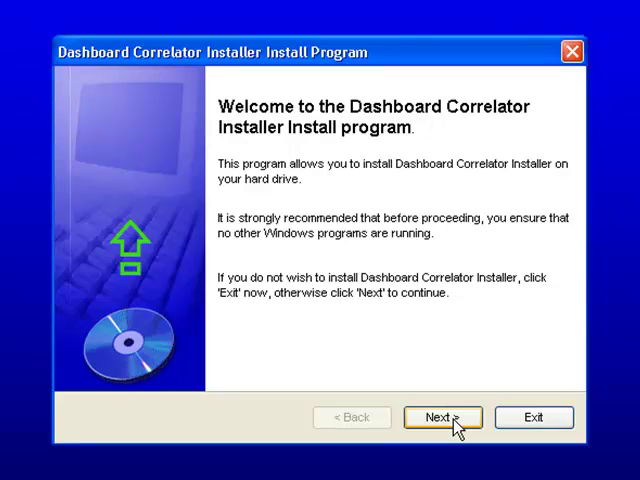
Install the Dashboard Correlator files into the default C:\Program Files\Broco Trader folder
{"action": "left_click", "coordinate": [442, 416]}
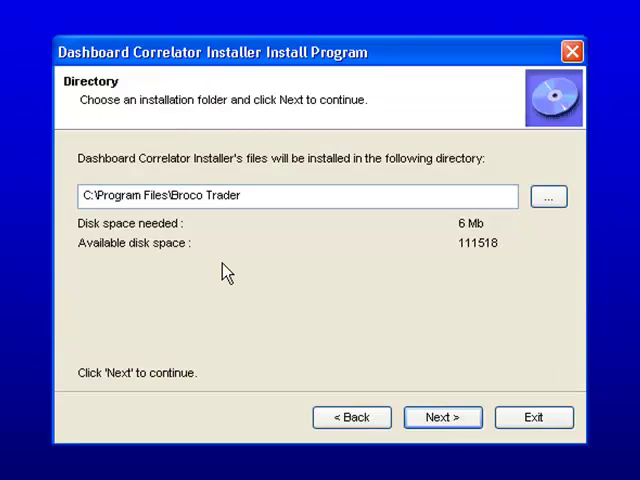
{"action": "mouse_move", "coordinate": [62, 204]}
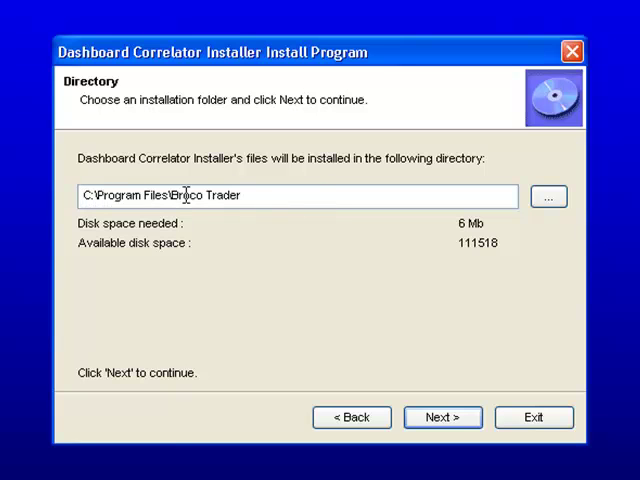
{"action": "mouse_move", "coordinate": [476, 228]}
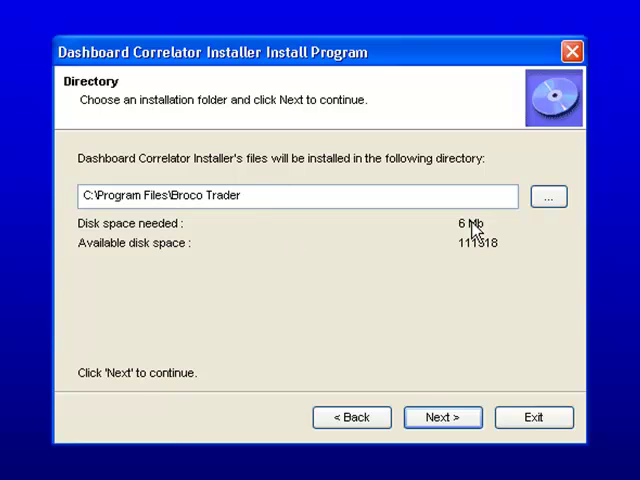
{"action": "mouse_move", "coordinate": [336, 228]}
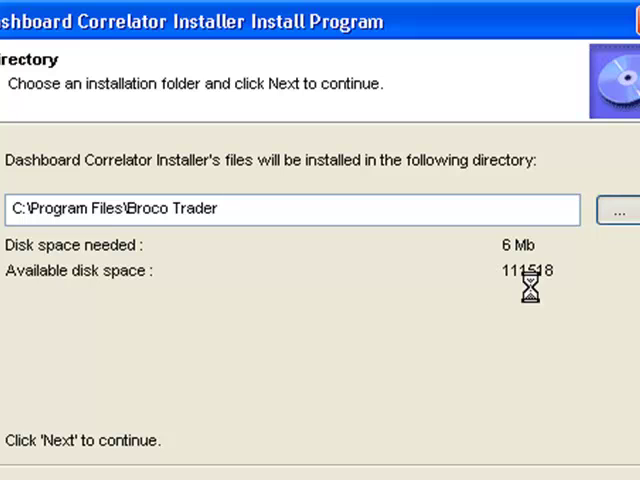
{"action": "left_click", "coordinate": [620, 210]}
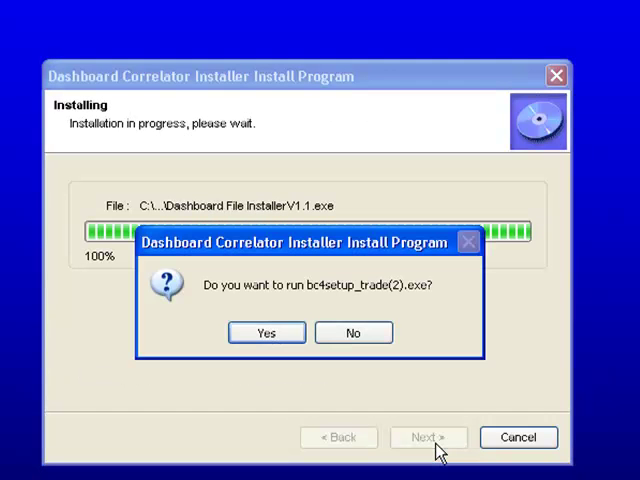
{"action": "mouse_move", "coordinate": [366, 360]}
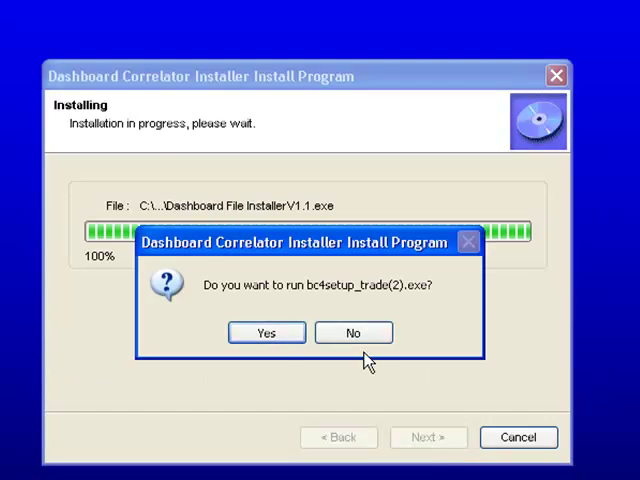
{"action": "mouse_move", "coordinate": [358, 300]}
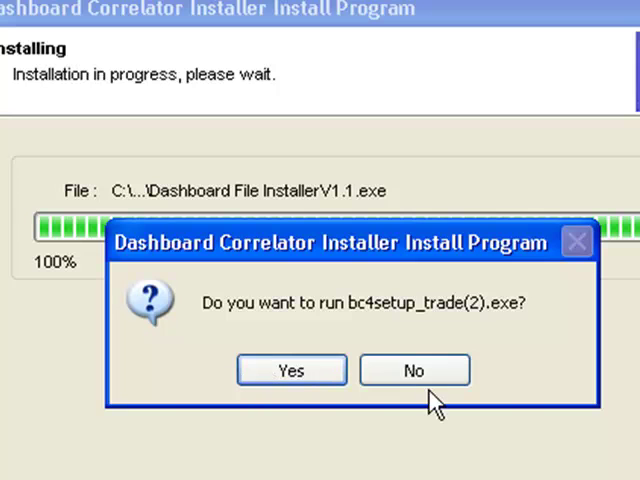
{"action": "mouse_move", "coordinate": [292, 440]}
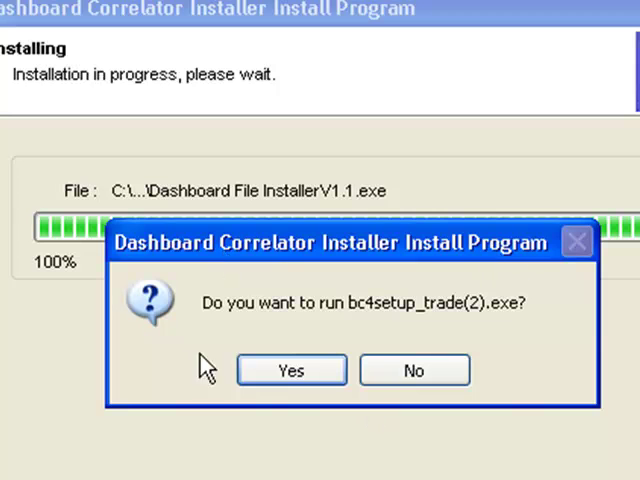
Agree to run the bundled bc4setup_trade(2).exe Broco Trader setup
{"action": "left_click", "coordinate": [292, 368]}
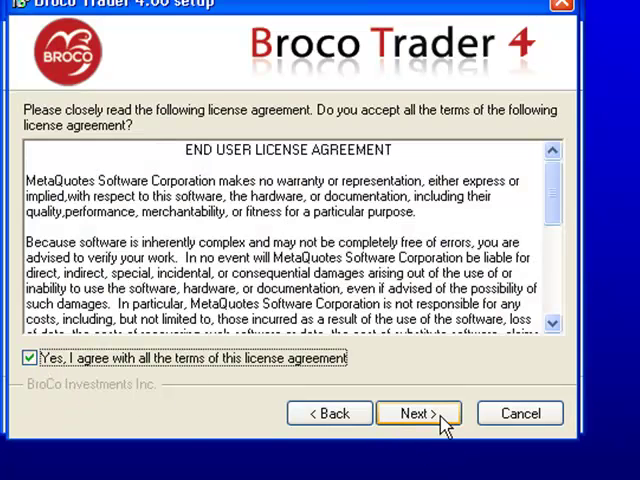
Accept the Broco Trader 4 license, decline the existing-folder overwrite and abort the setup
{"action": "left_click", "coordinate": [416, 412]}
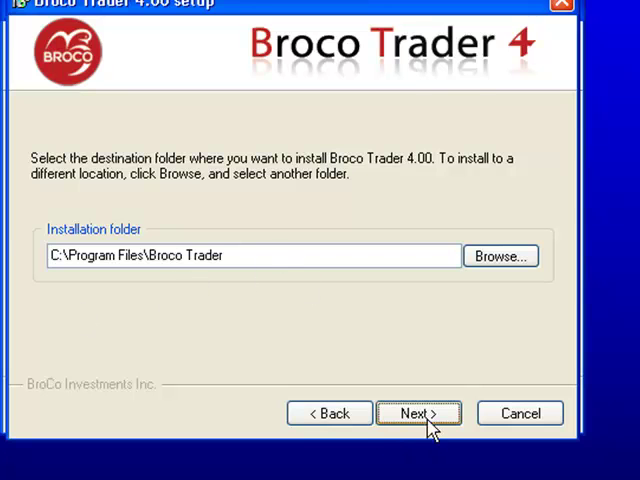
{"action": "left_click", "coordinate": [418, 412]}
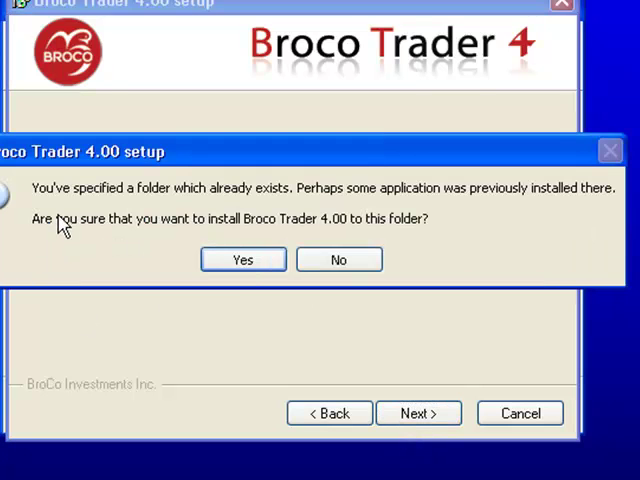
{"action": "mouse_move", "coordinate": [416, 290]}
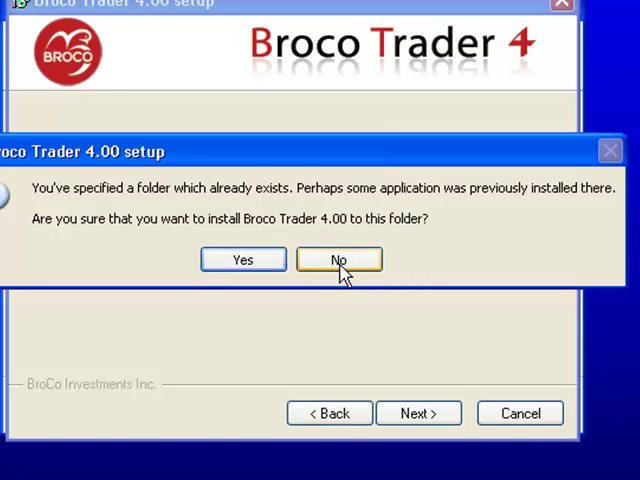
{"action": "mouse_move", "coordinate": [128, 252]}
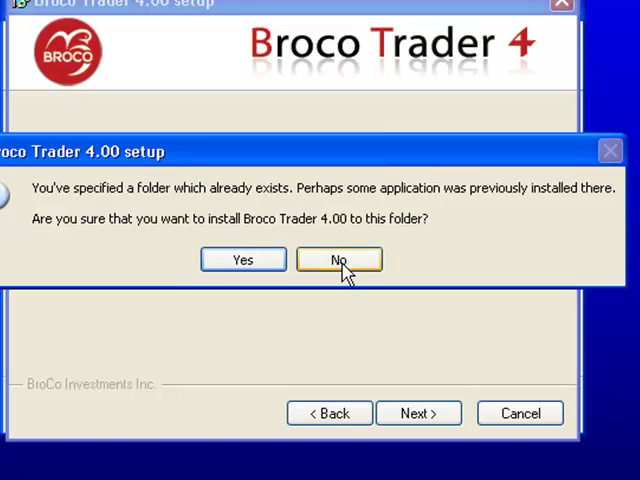
{"action": "left_click", "coordinate": [338, 260]}
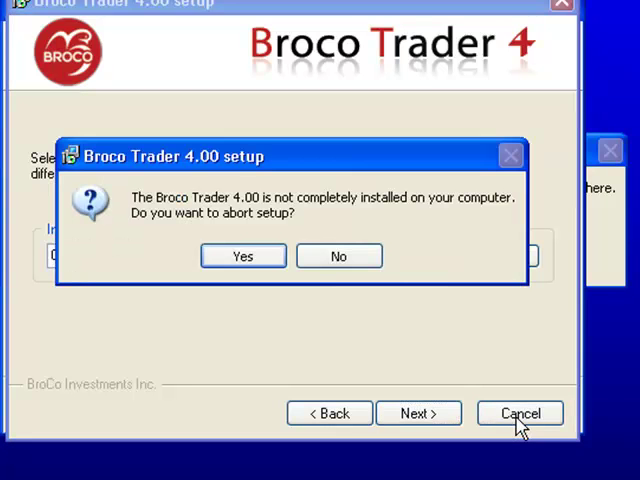
{"action": "mouse_move", "coordinate": [338, 256]}
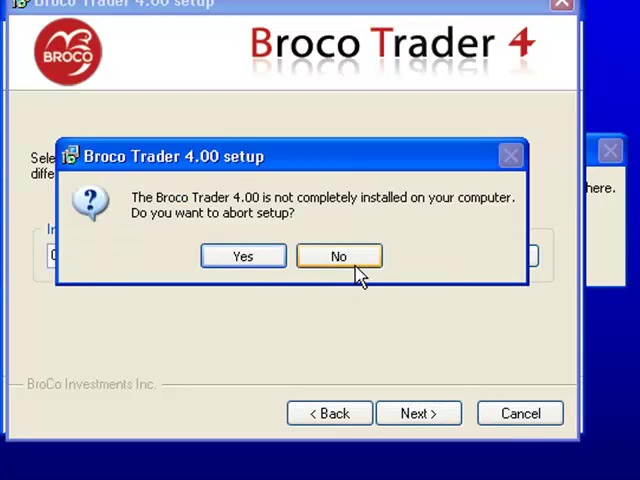
{"action": "mouse_move", "coordinate": [164, 220]}
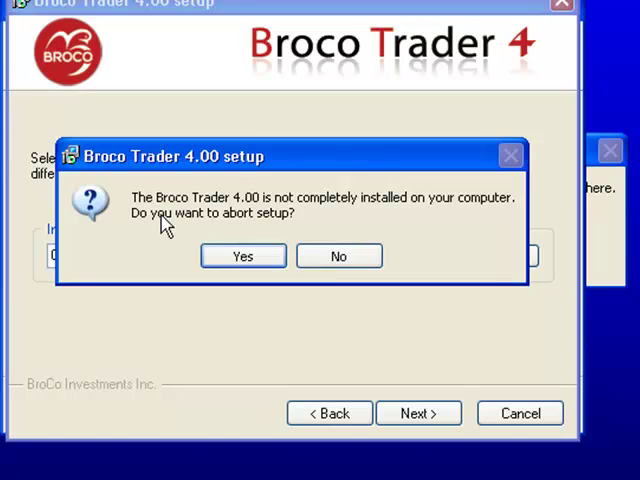
{"action": "left_click", "coordinate": [338, 256]}
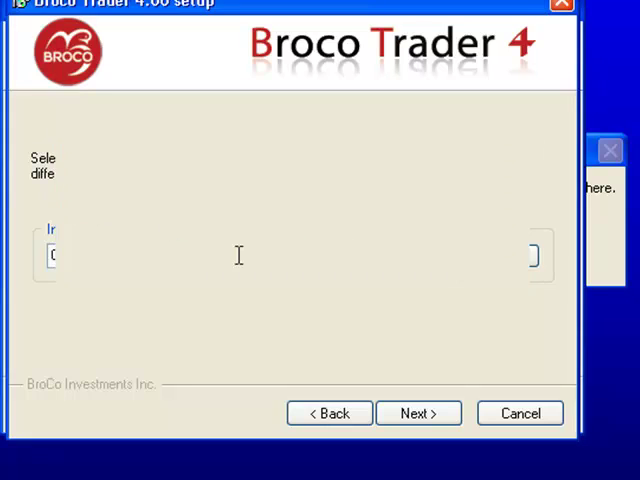
{"action": "left_click", "coordinate": [418, 412]}
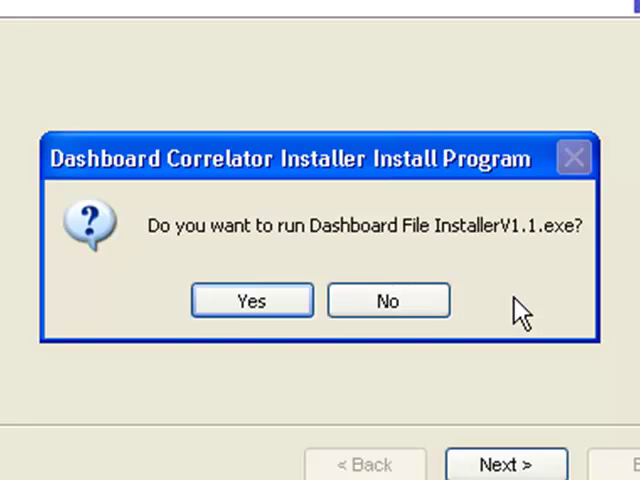
{"action": "mouse_move", "coordinate": [510, 344]}
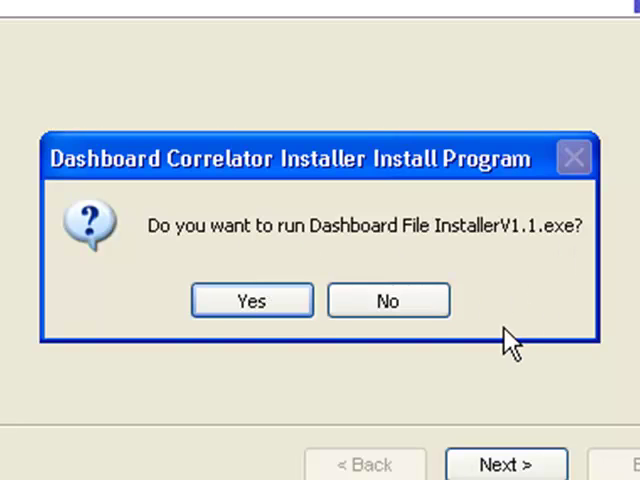
{"action": "mouse_move", "coordinate": [276, 344]}
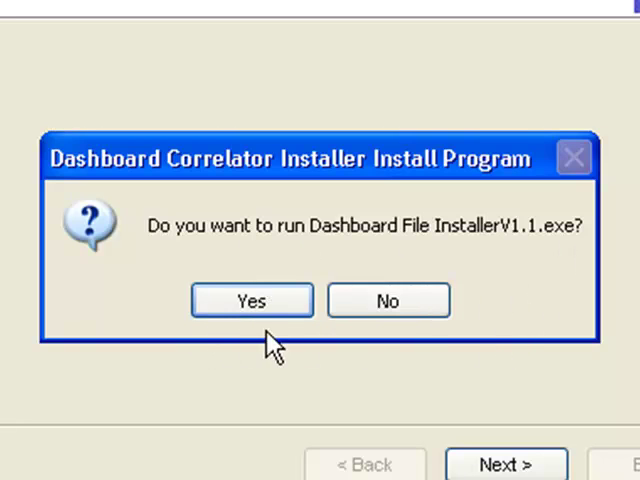
{"action": "mouse_move", "coordinate": [250, 396]}
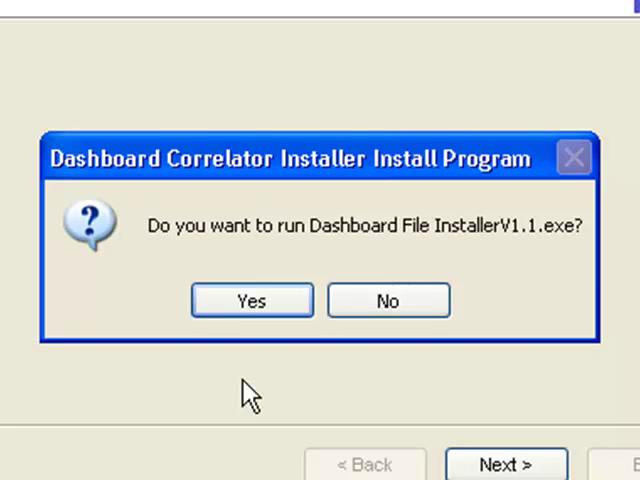
{"action": "mouse_move", "coordinate": [284, 388]}
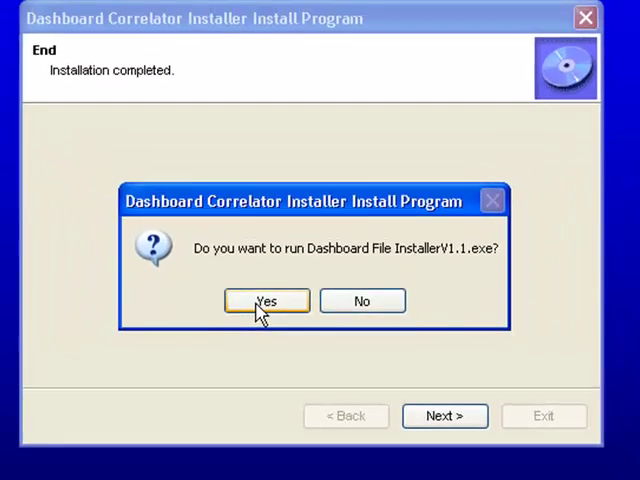
Run Dashboard File InstallerV1.1.exe and continue past its information note to the license
{"action": "left_click", "coordinate": [266, 300]}
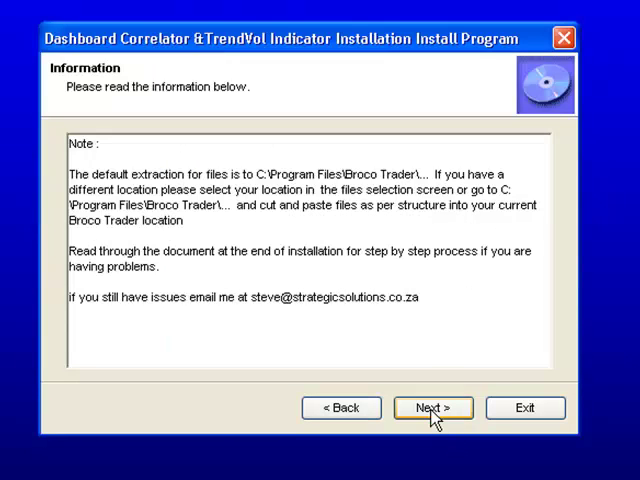
{"action": "left_click", "coordinate": [432, 408]}
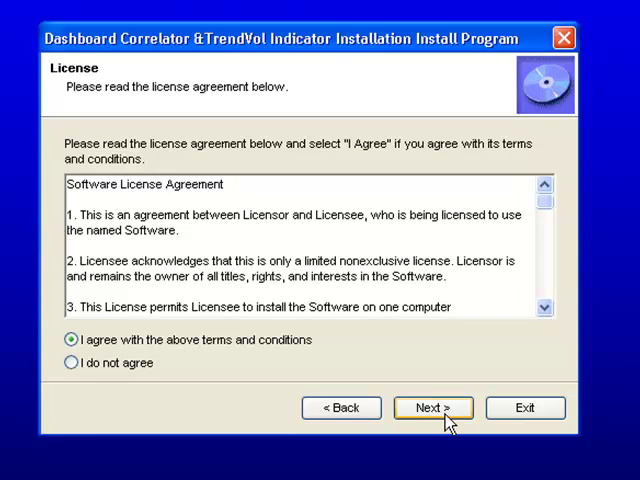
Agree to the license, keep C:\Program Files\Broco Trader as destination, install the indicators and finish
{"action": "left_click", "coordinate": [432, 408]}
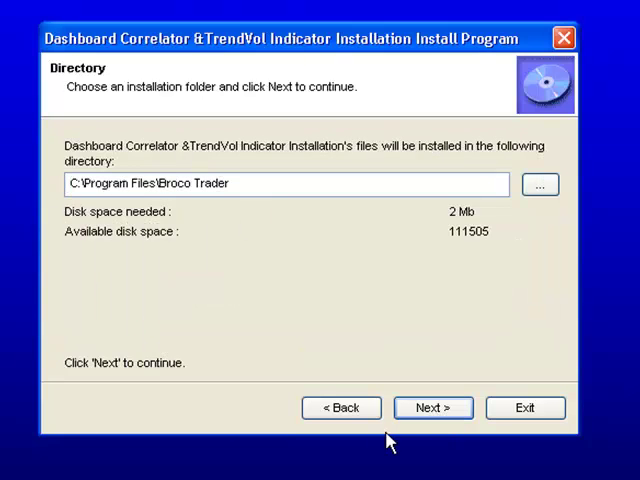
{"action": "triple_click", "coordinate": [284, 184]}
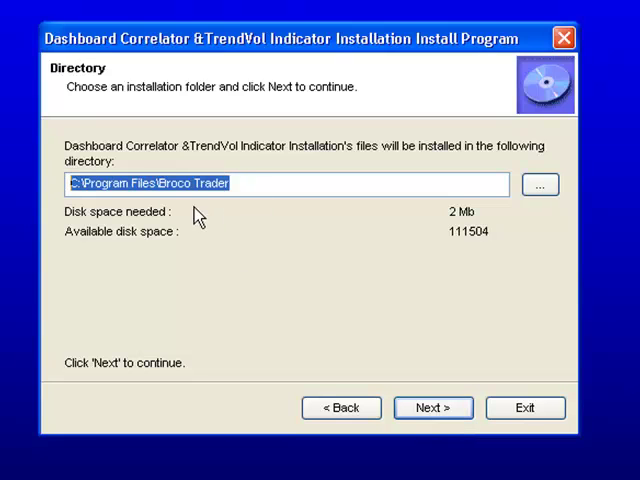
{"action": "mouse_move", "coordinate": [232, 250]}
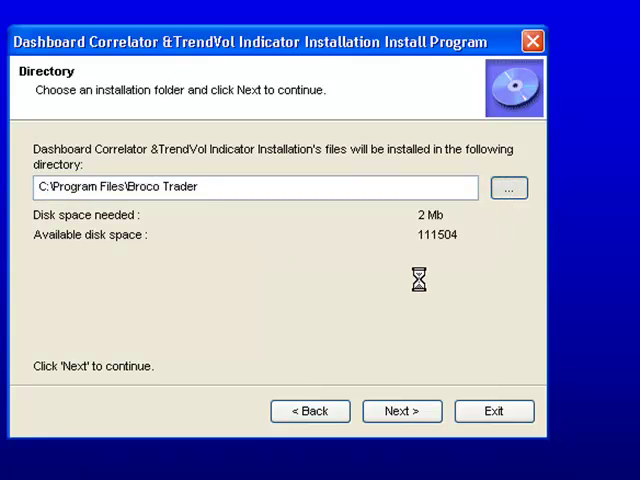
{"action": "left_click", "coordinate": [508, 188]}
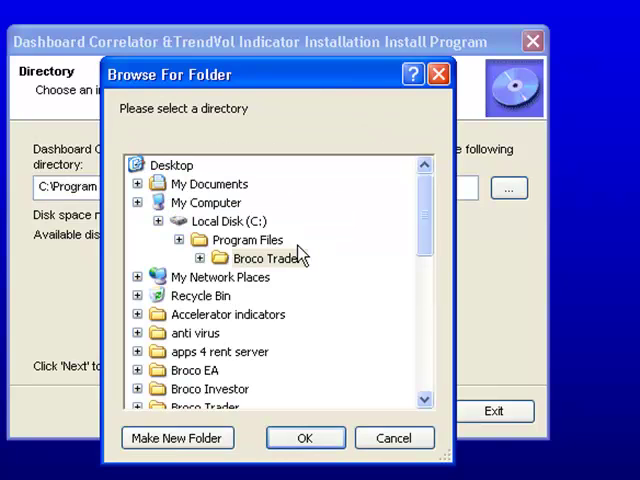
{"action": "left_click", "coordinate": [228, 220]}
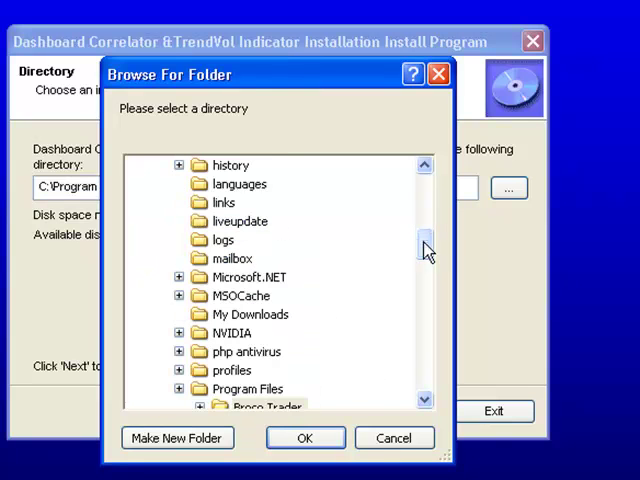
{"action": "scroll", "scroll_direction": "up", "scroll_amount": 3}
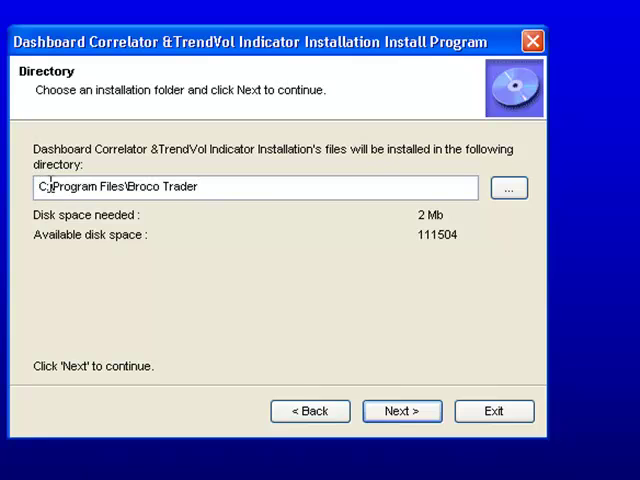
{"action": "mouse_move", "coordinate": [296, 258]}
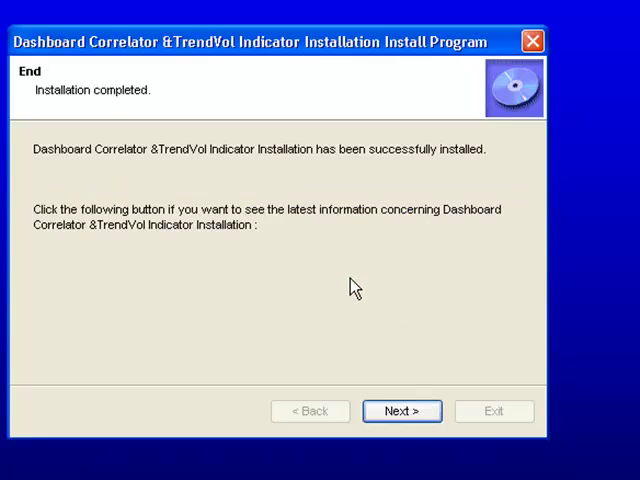
{"action": "left_click", "coordinate": [400, 412]}
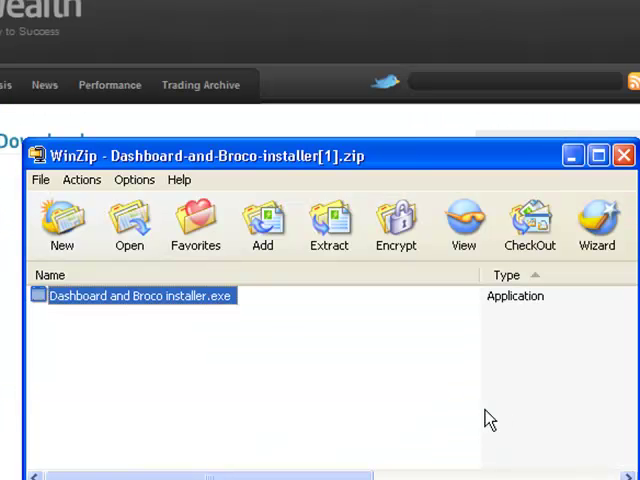
{"action": "mouse_move", "coordinate": [276, 412]}
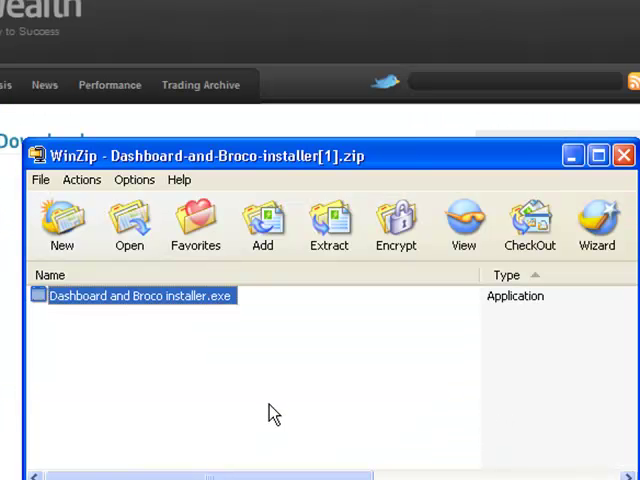
{"action": "mouse_move", "coordinate": [276, 416]}
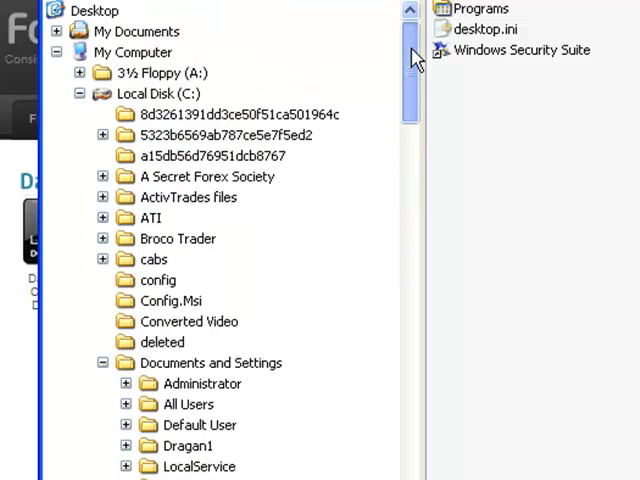
Browse the C: drive to Broco Trader's experts\libraries folder to verify dashboard.dll and speak.dll
{"action": "left_click", "coordinate": [164, 92]}
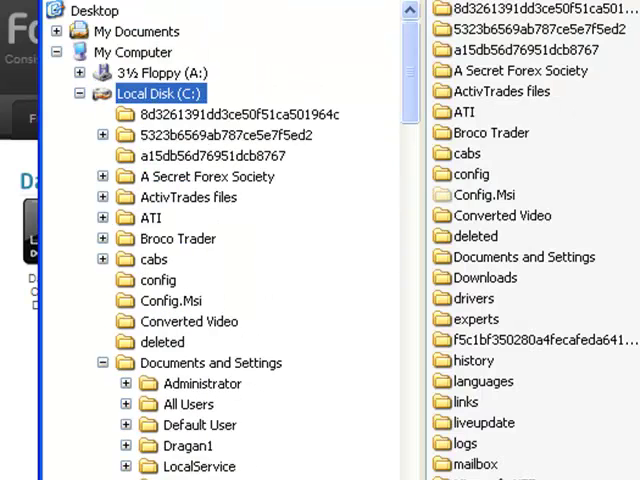
{"action": "scroll", "scroll_direction": "down", "scroll_amount": 3}
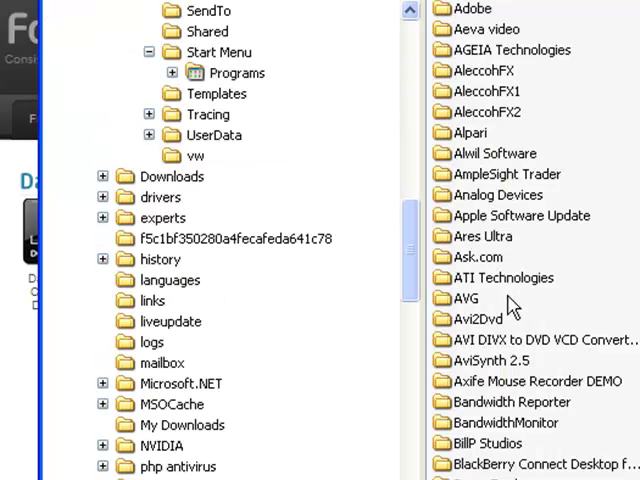
{"action": "mouse_move", "coordinate": [540, 324]}
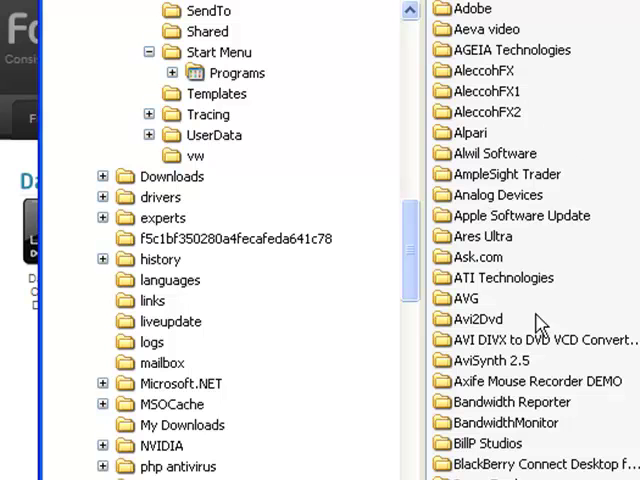
{"action": "scroll", "scroll_direction": "down", "scroll_amount": 3}
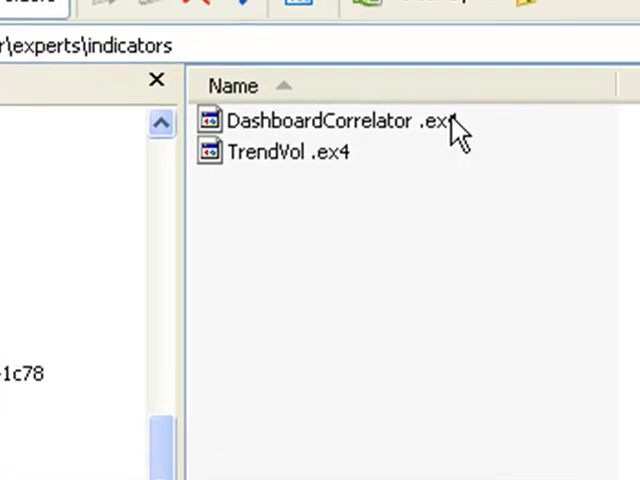
{"action": "mouse_move", "coordinate": [458, 136]}
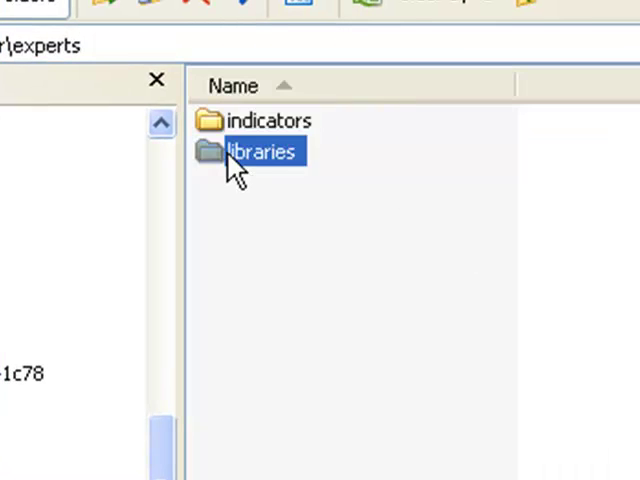
{"action": "double_click", "coordinate": [264, 152]}
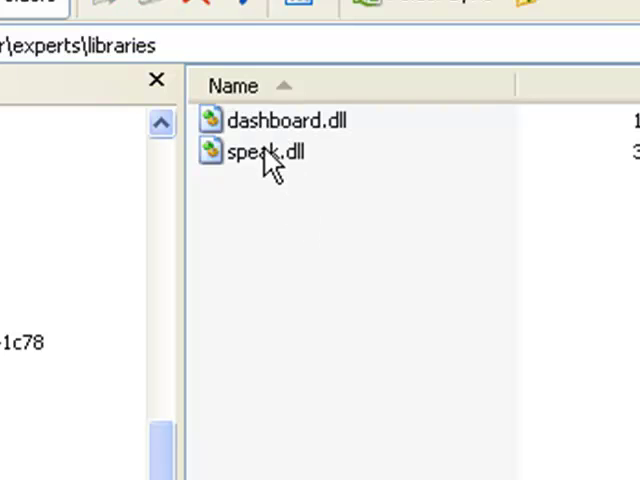
{"action": "mouse_move", "coordinate": [350, 164]}
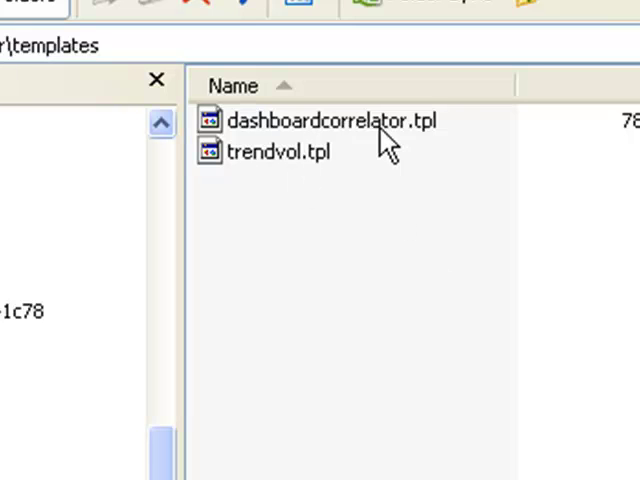
{"action": "mouse_move", "coordinate": [440, 144]}
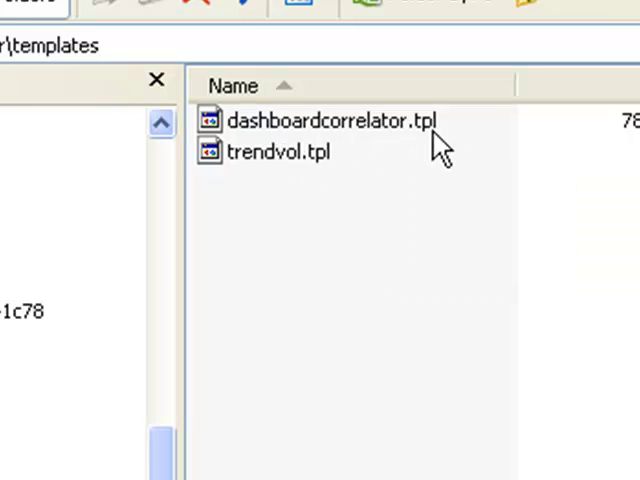
{"action": "mouse_move", "coordinate": [368, 178]}
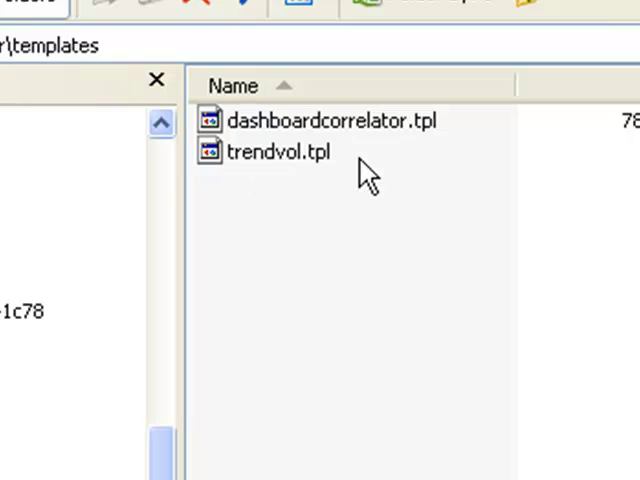
{"action": "mouse_move", "coordinate": [364, 176]}
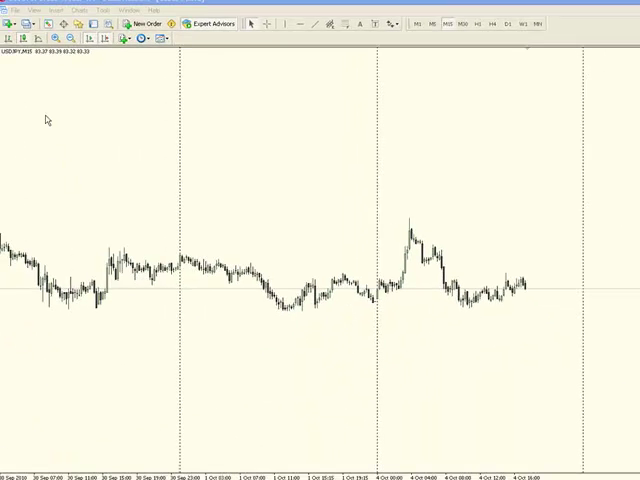
{"action": "mouse_move", "coordinate": [12, 8]}
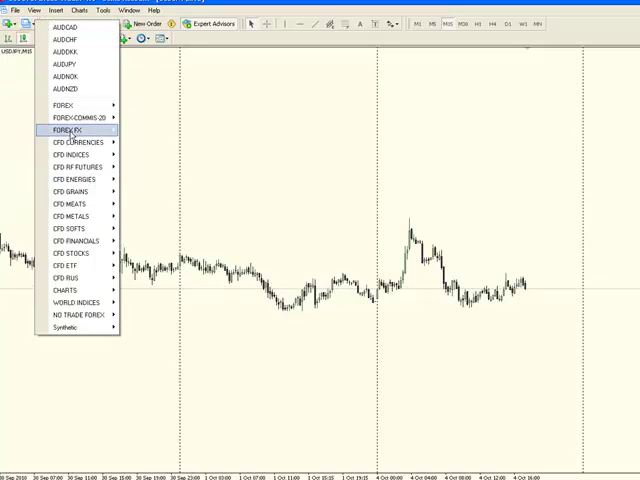
Start a new EURJPY_FX chart from File > New Chart and list the saved chart templates
{"action": "left_click", "coordinate": [68, 128]}
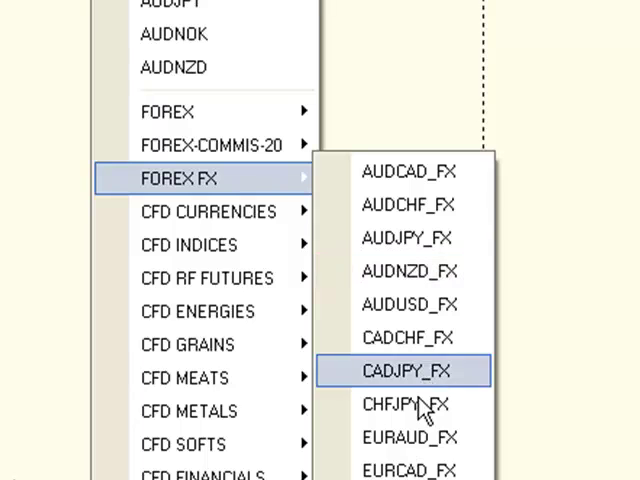
{"action": "mouse_move", "coordinate": [410, 404]}
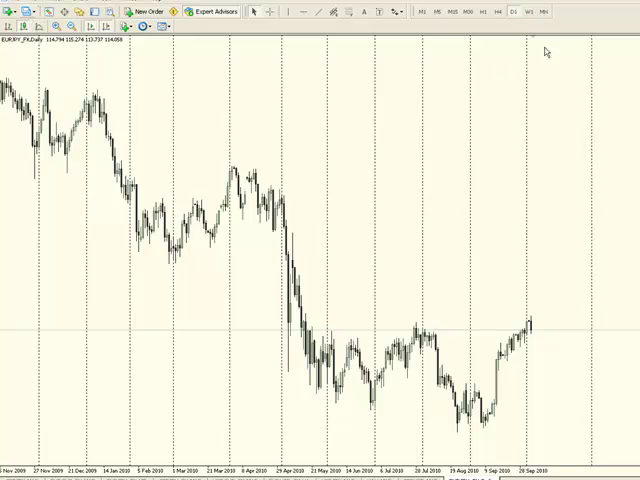
{"action": "mouse_move", "coordinate": [194, 62]}
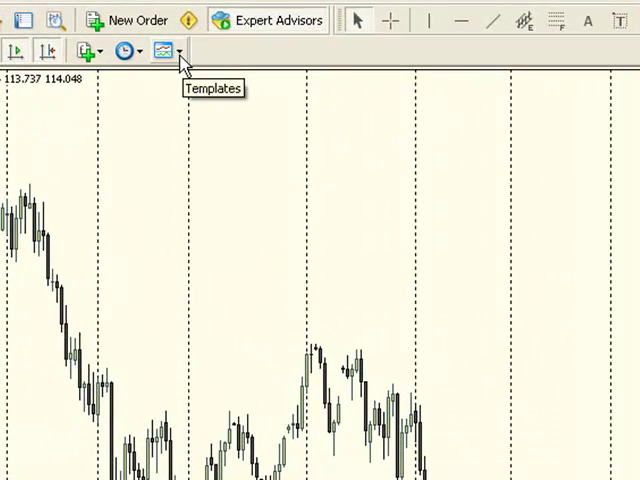
{"action": "left_click", "coordinate": [164, 50]}
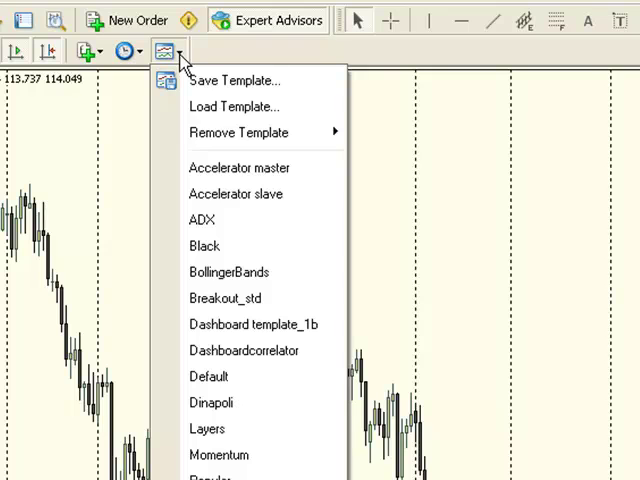
{"action": "mouse_move", "coordinate": [244, 350]}
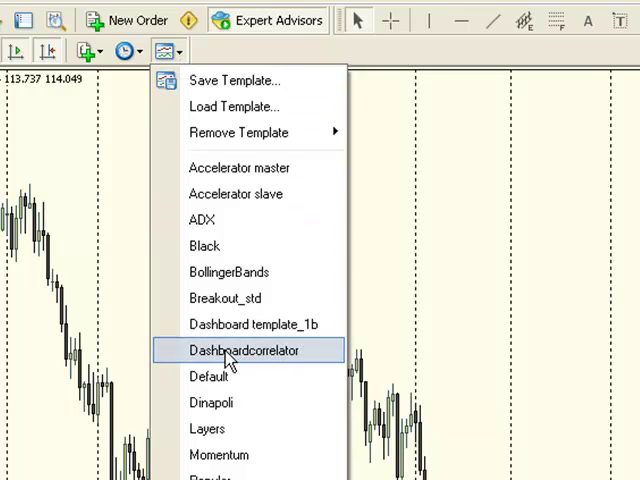
{"action": "mouse_move", "coordinate": [236, 378]}
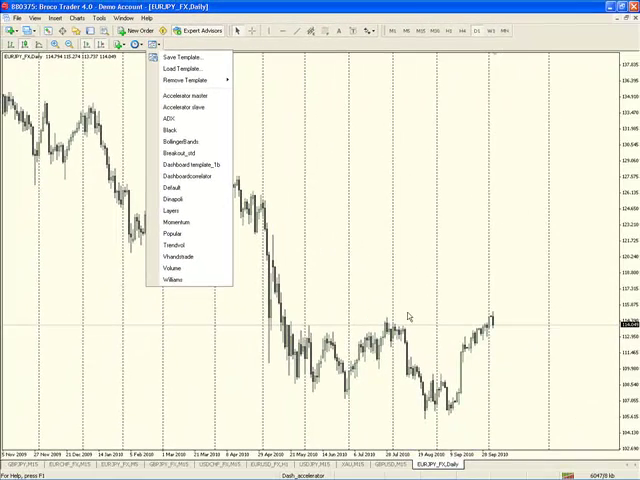
{"action": "mouse_move", "coordinate": [340, 316]}
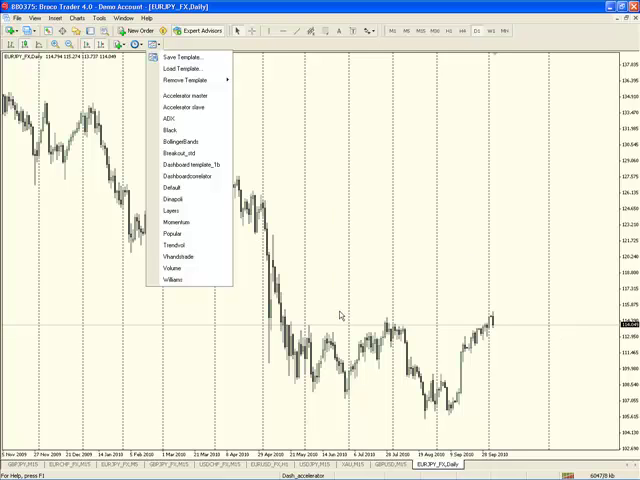
{"action": "mouse_move", "coordinate": [192, 404]}
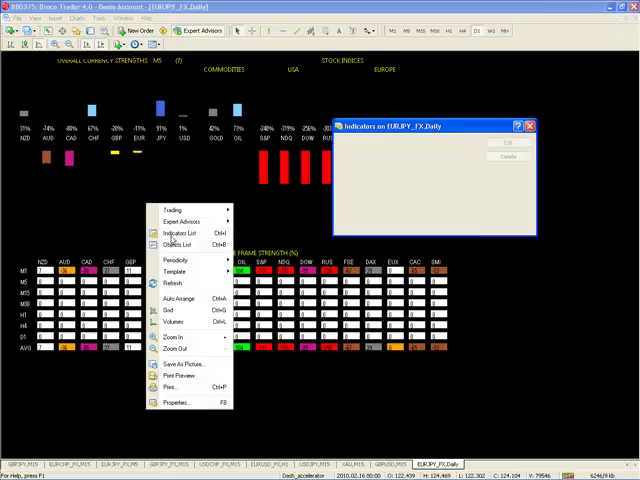
Set HeatMapM15 to true in the DashboardCorrelator inputs and confirm
{"action": "left_click", "coordinate": [176, 232]}
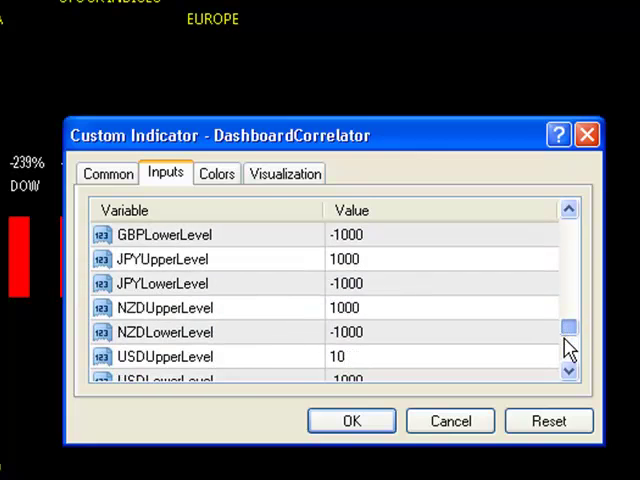
{"action": "scroll", "scroll_direction": "down", "scroll_amount": 3}
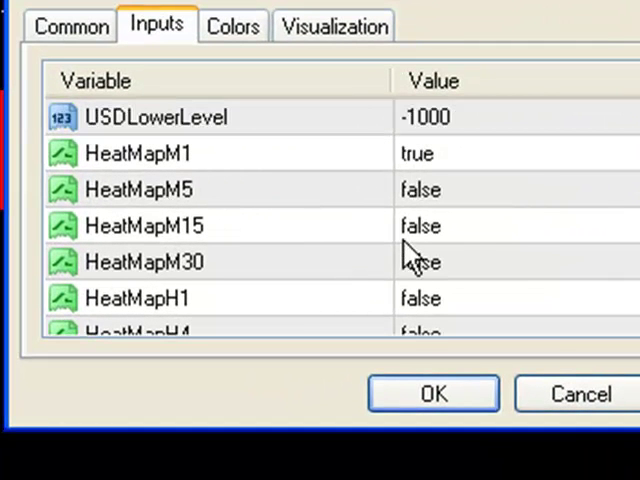
{"action": "mouse_move", "coordinate": [470, 196]}
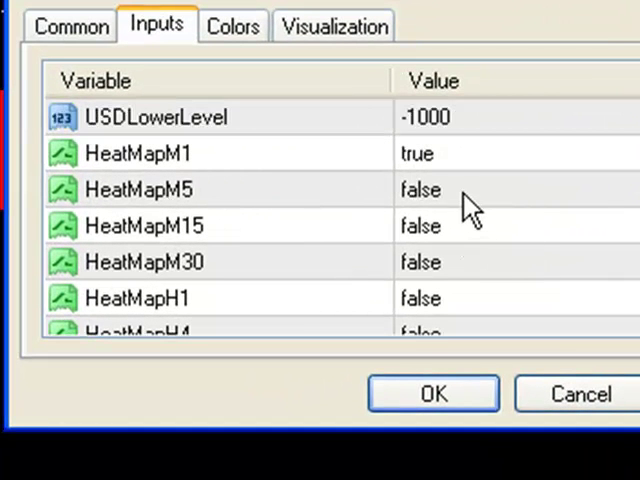
{"action": "left_click", "coordinate": [138, 188]}
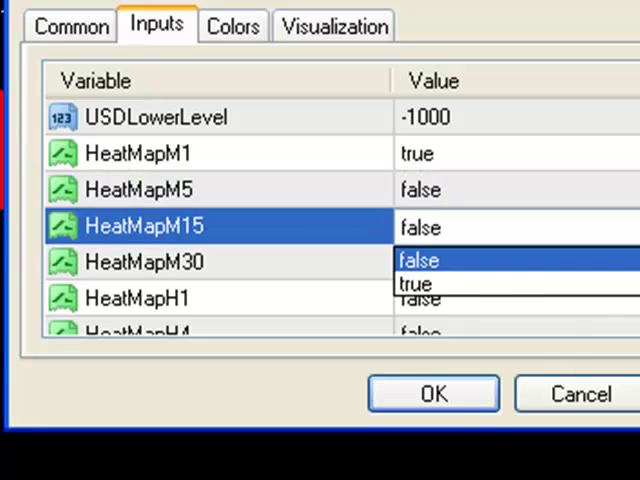
{"action": "left_click", "coordinate": [416, 284]}
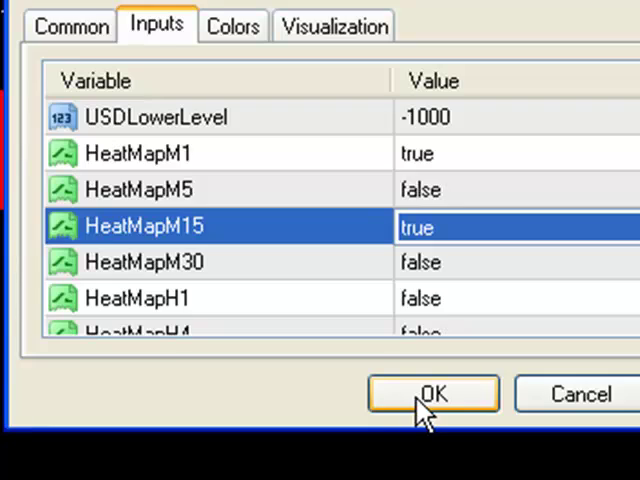
{"action": "left_click", "coordinate": [432, 392]}
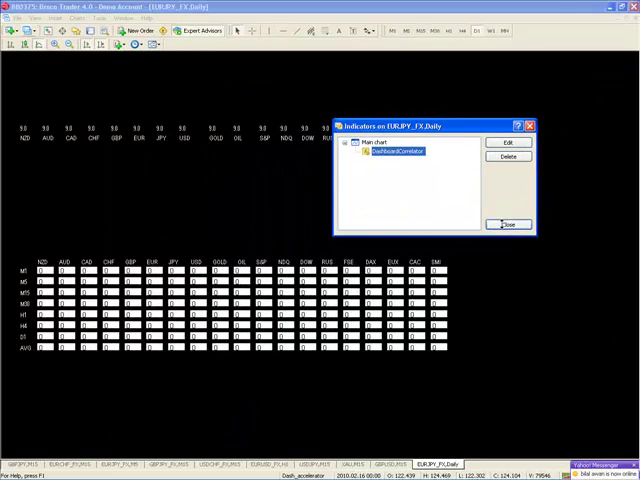
{"action": "left_click", "coordinate": [510, 224]}
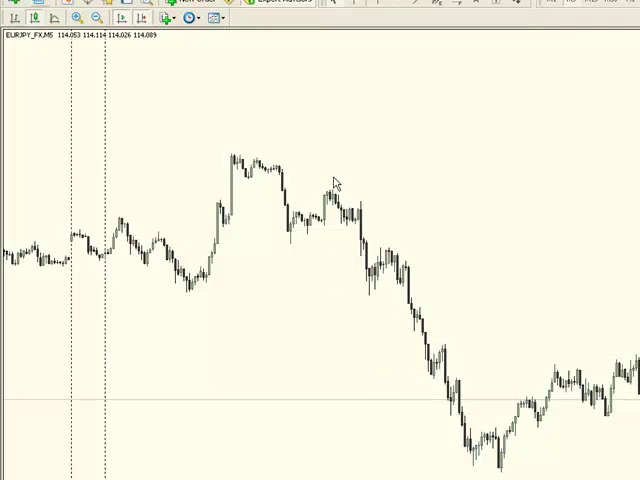
{"action": "mouse_move", "coordinate": [112, 90]}
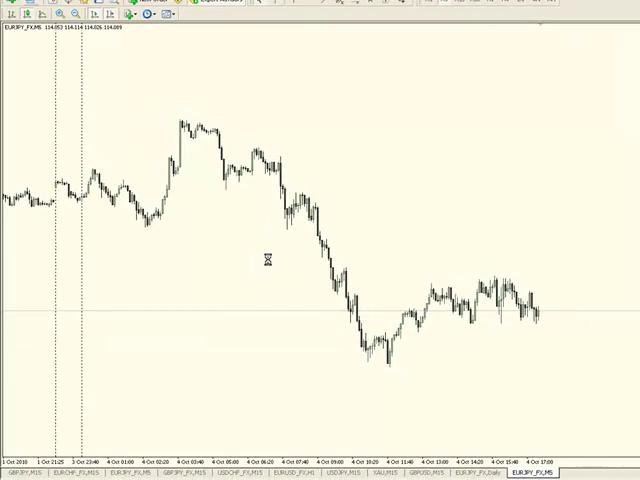
{"action": "mouse_move", "coordinate": [220, 48]}
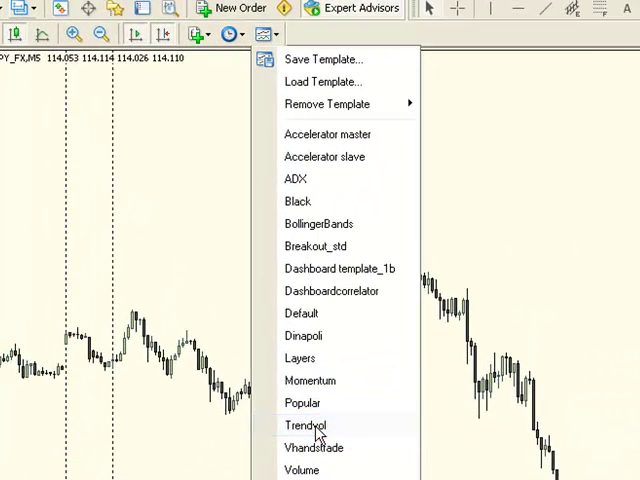
Apply the Trendvol template to the EURJPY_FX M5 chart, adding yellow and green trend arrows
{"action": "left_click", "coordinate": [306, 424]}
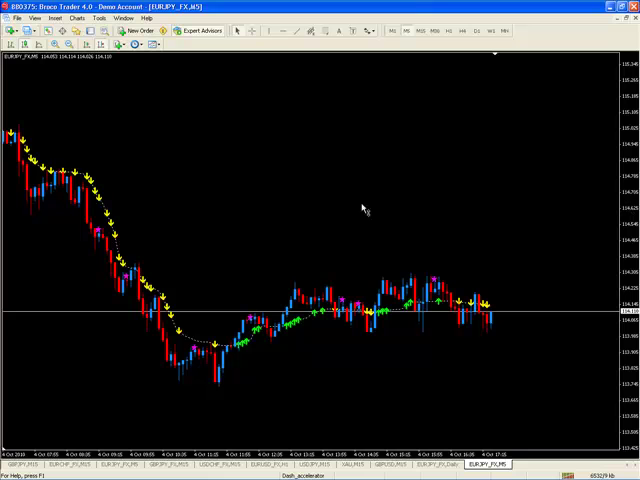
{"action": "mouse_move", "coordinate": [352, 328]}
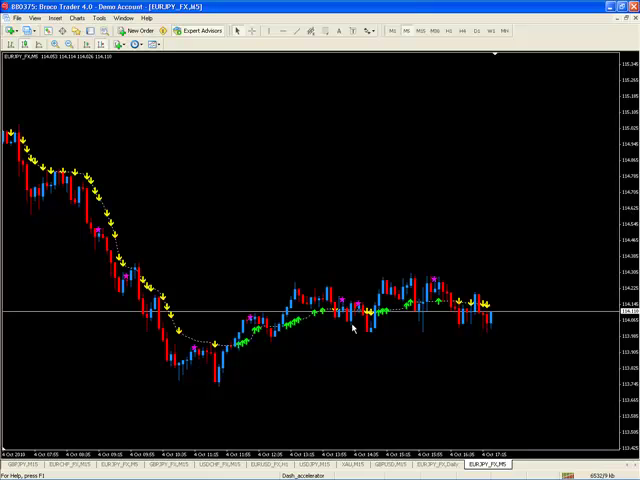
{"action": "mouse_move", "coordinate": [352, 328]}
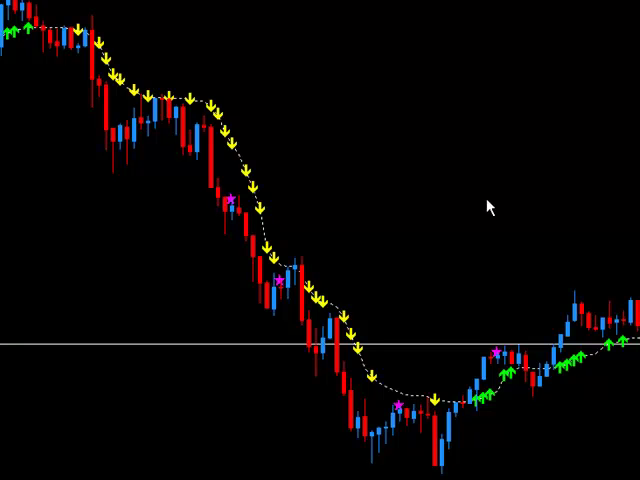
{"action": "mouse_move", "coordinate": [278, 170]}
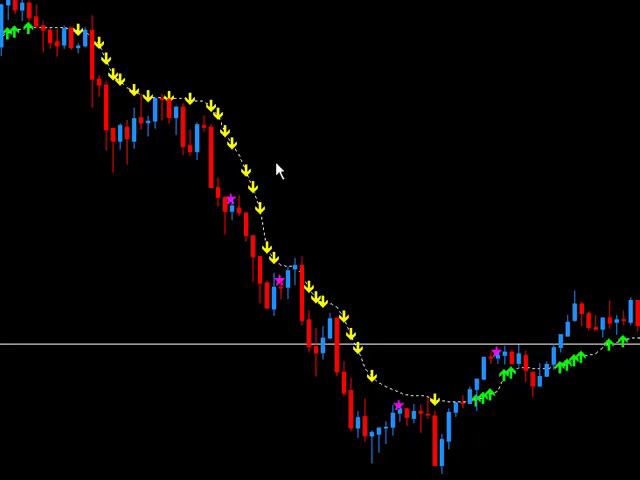
{"action": "mouse_move", "coordinate": [364, 190]}
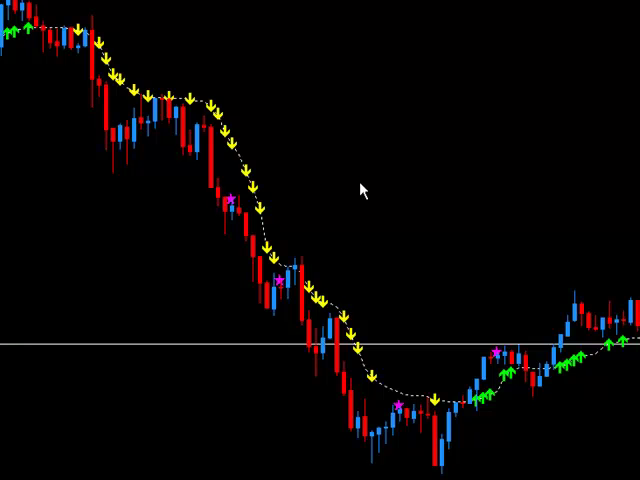